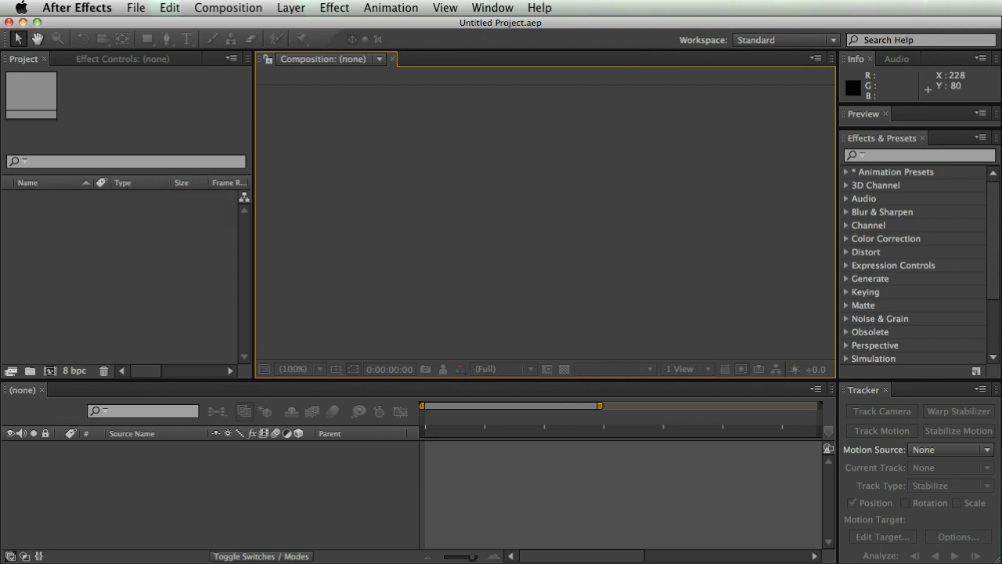
pyautogui.moveTo(201, 222)
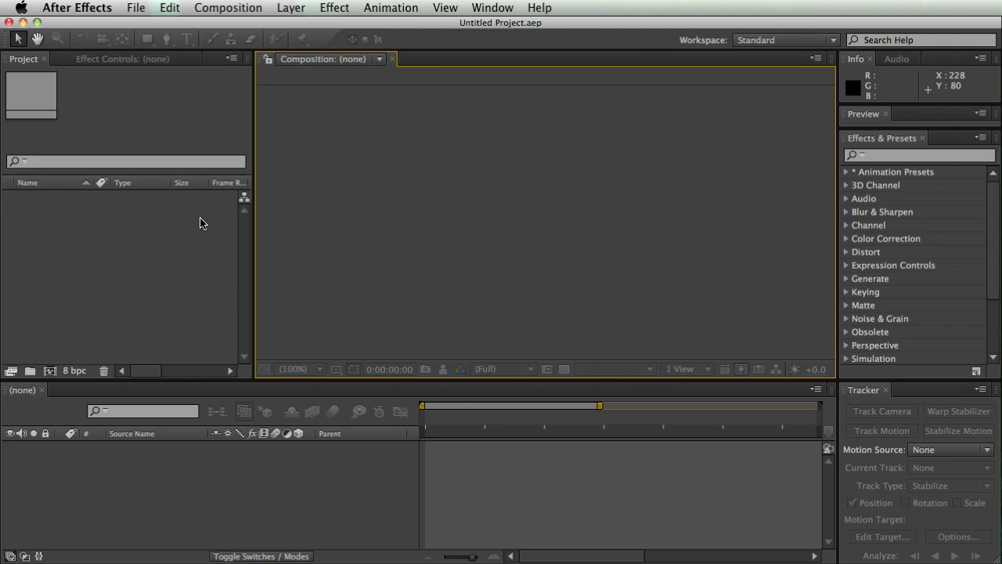
pyautogui.moveTo(141, 254)
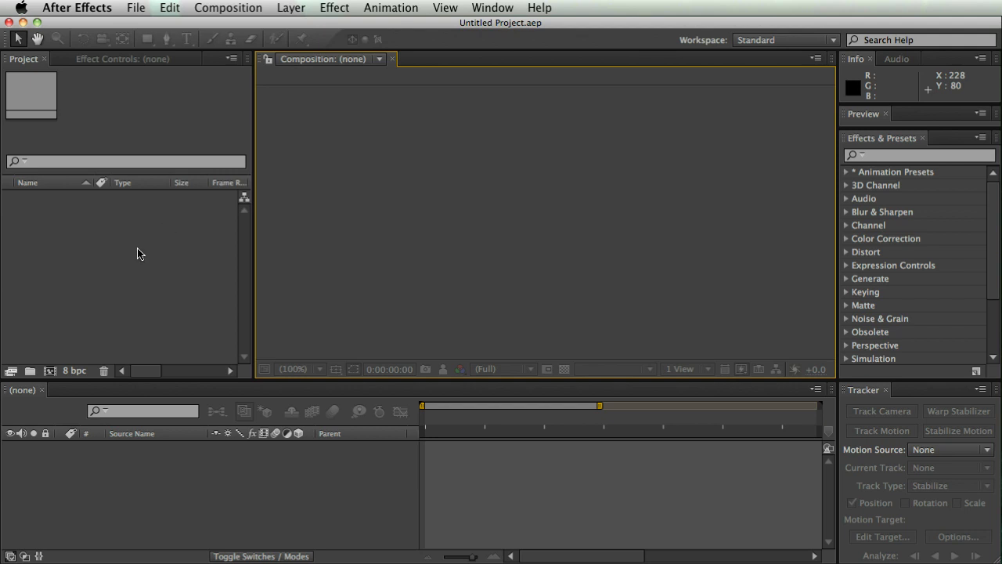
# Create Comp 1 at 1920×1080, 29.97 fps, 30 seconds via New Composition from the Project panel
pyautogui.rightClick(141, 253)
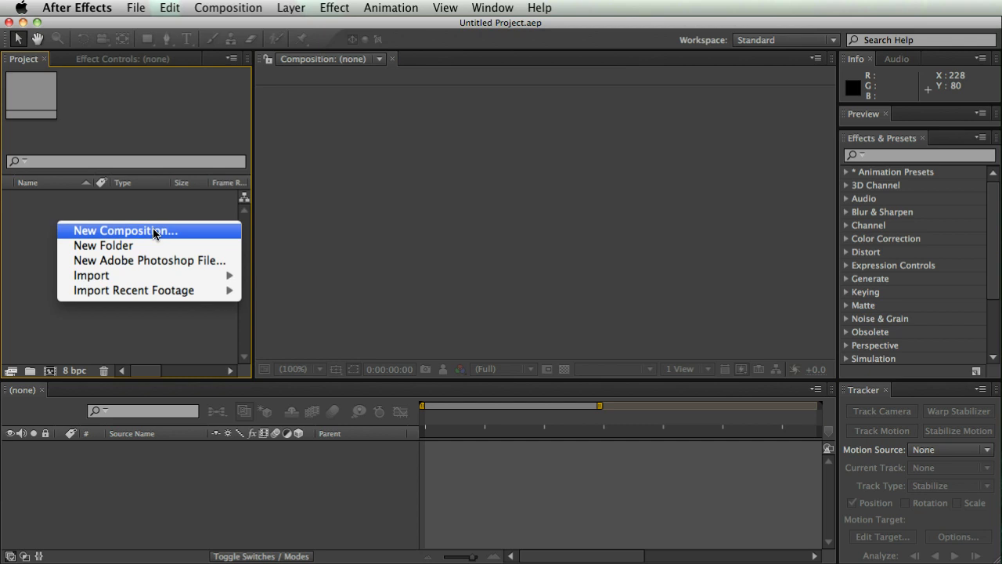
pyautogui.click(125, 230)
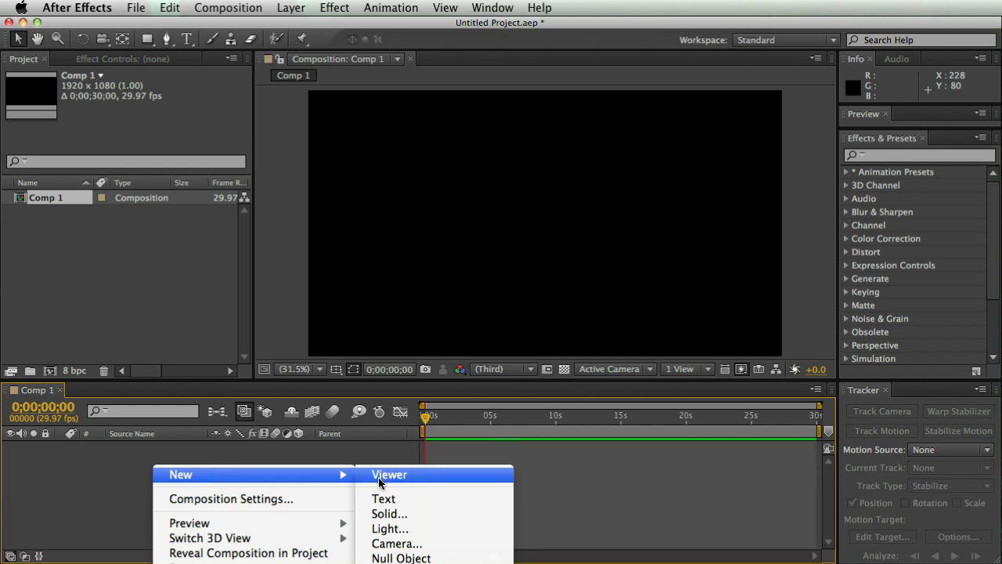
# Add a text layer typed EXTRUSION and select all its text for restyling
pyautogui.click(383, 498)
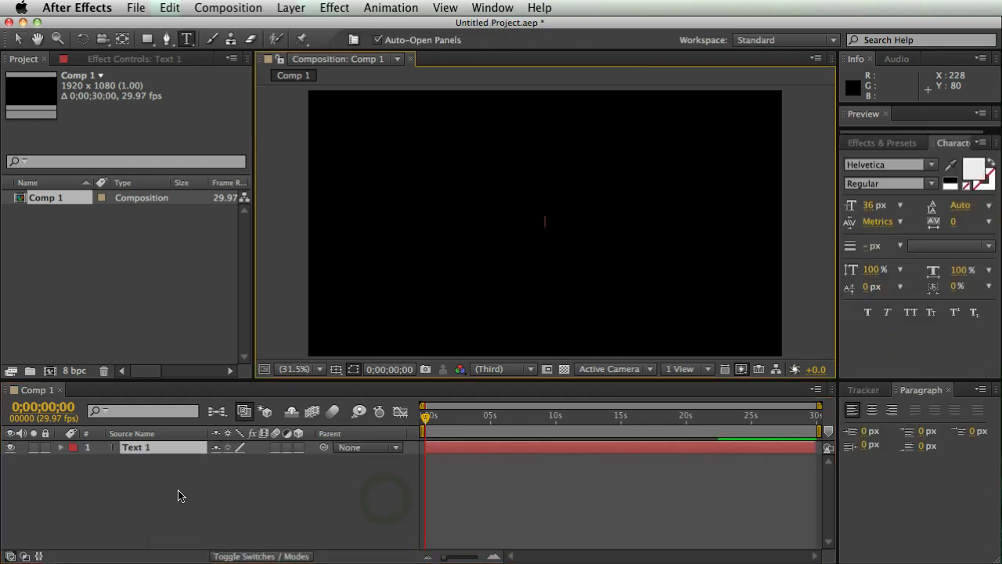
pyautogui.moveTo(164, 490)
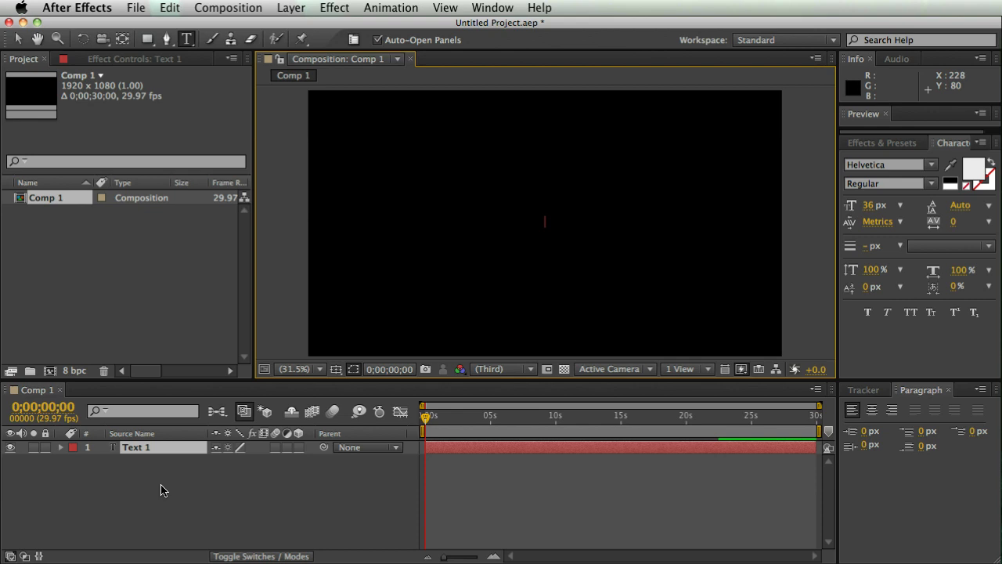
pyautogui.write('EX')
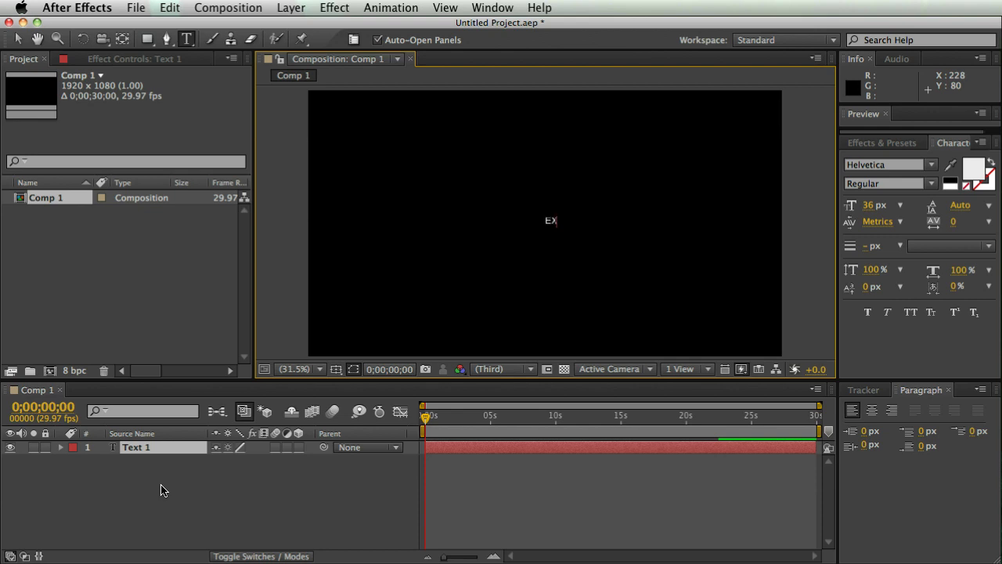
pyautogui.write('TRU')
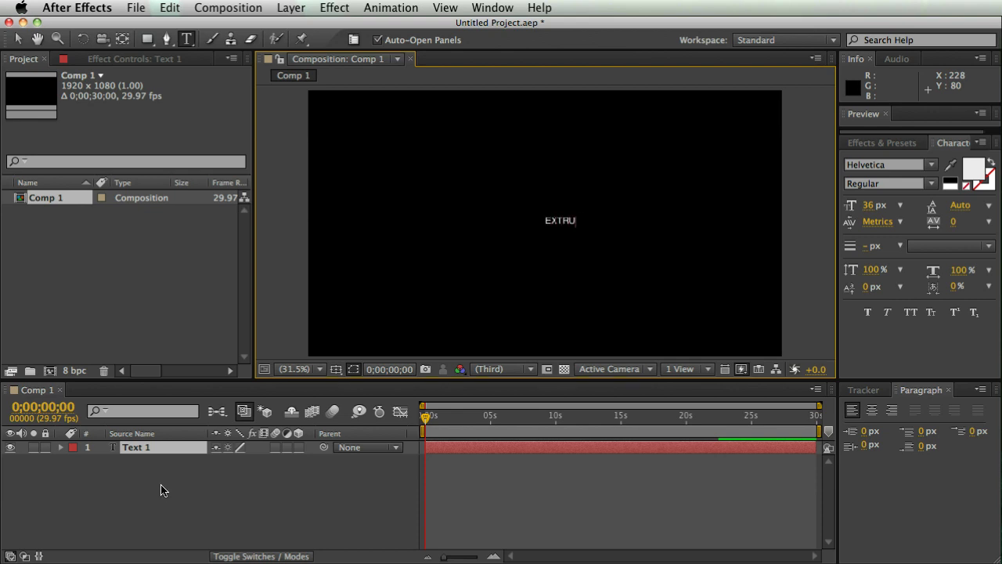
pyautogui.write('EXTRUSION')
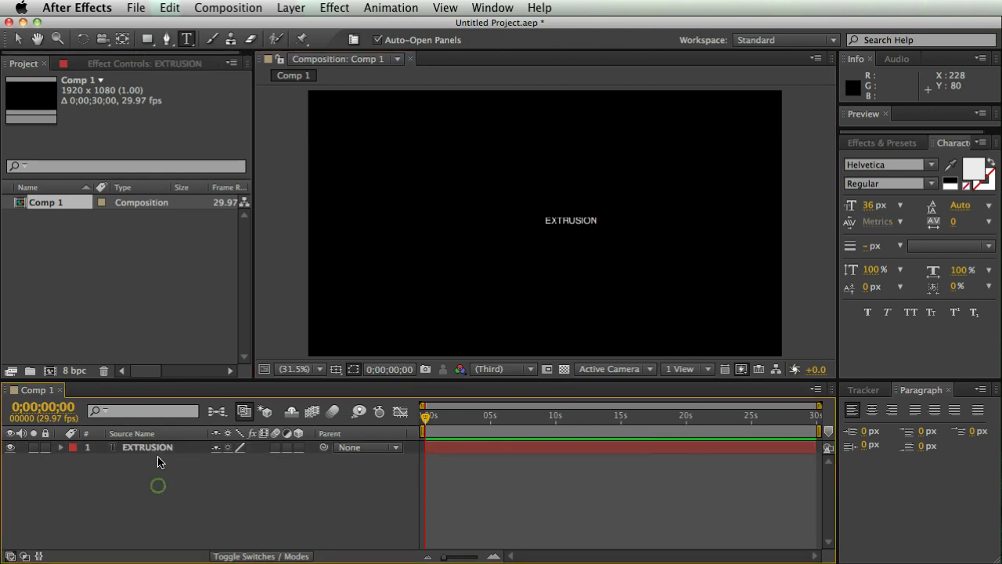
pyautogui.doubleClick(147, 448)
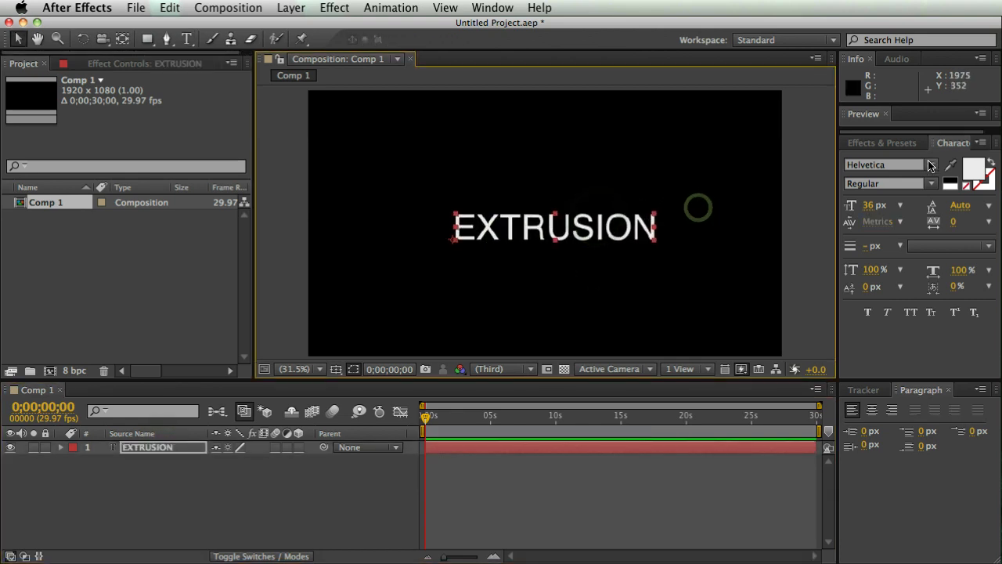
# Set the EXTRUSION text to Arial Black with light grey fill colour BABABA
pyautogui.click(930, 164)
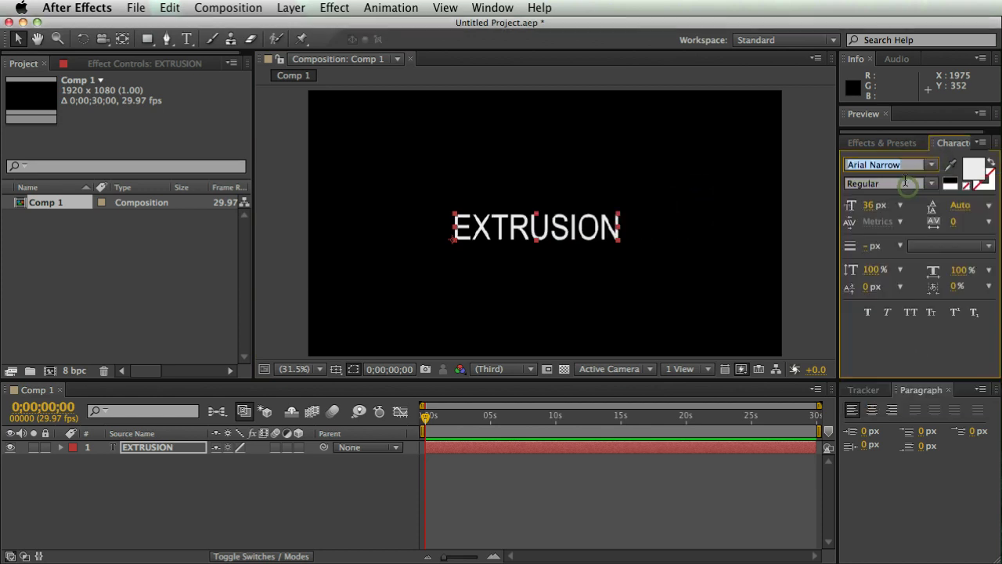
pyautogui.click(930, 165)
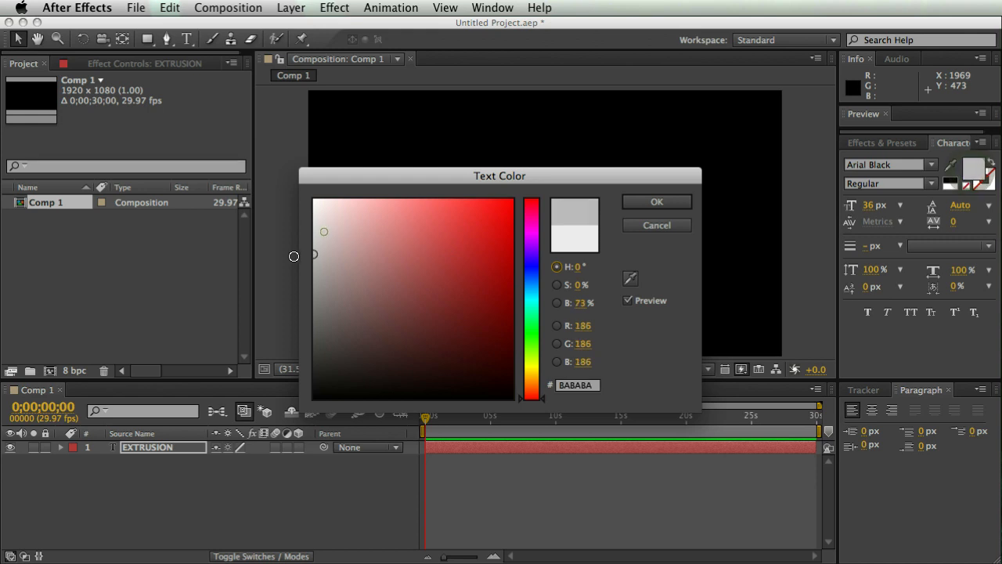
pyautogui.click(657, 200)
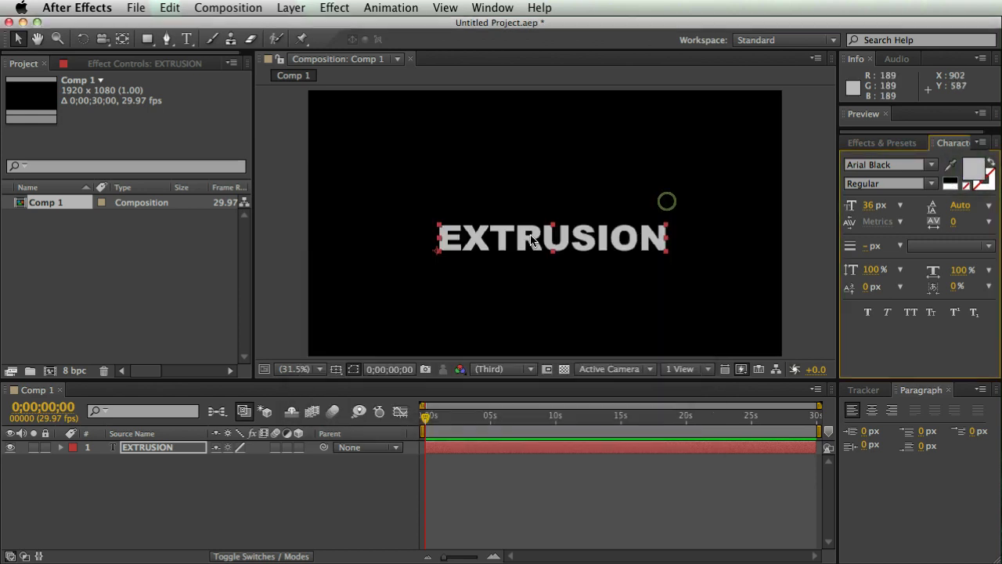
pyautogui.moveTo(902, 210)
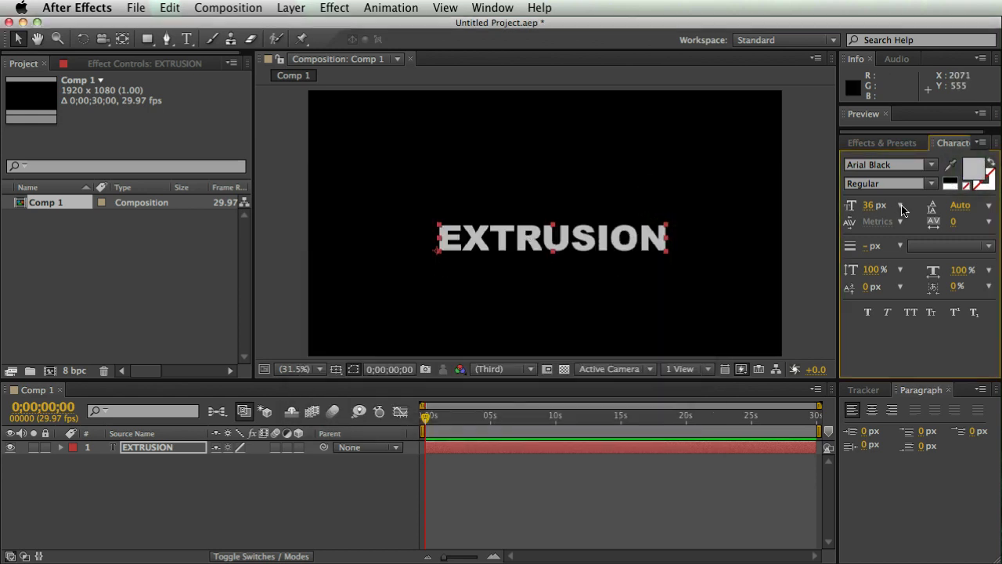
pyautogui.moveTo(635, 247)
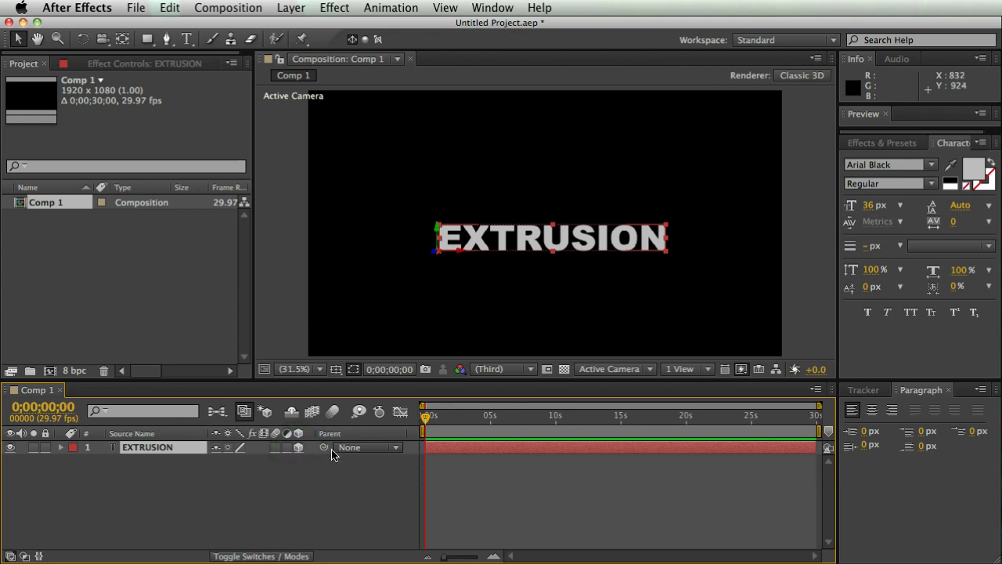
pyautogui.moveTo(793, 84)
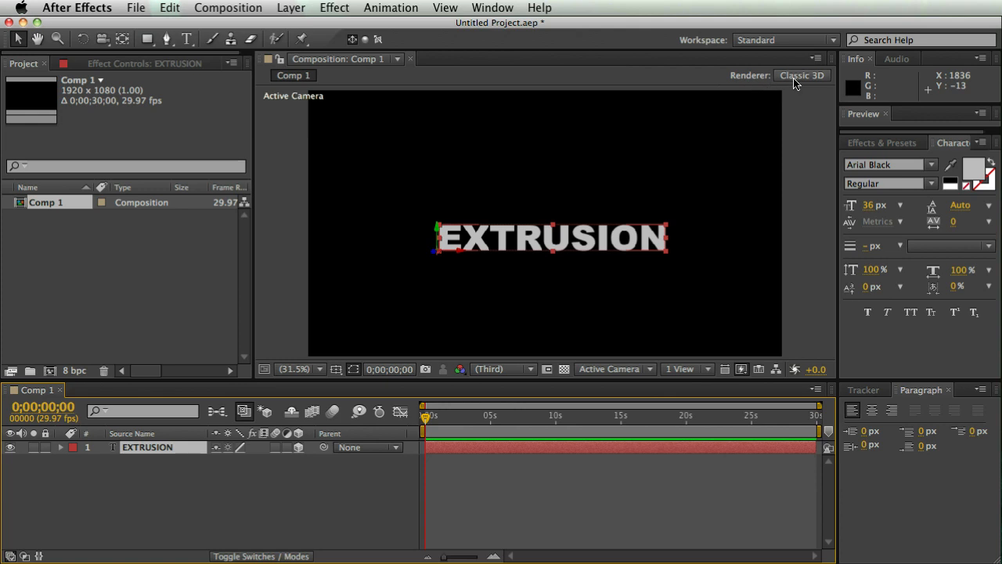
# Bring up Comp 1's Advanced renderer settings, currently Classic 3D
pyautogui.click(802, 75)
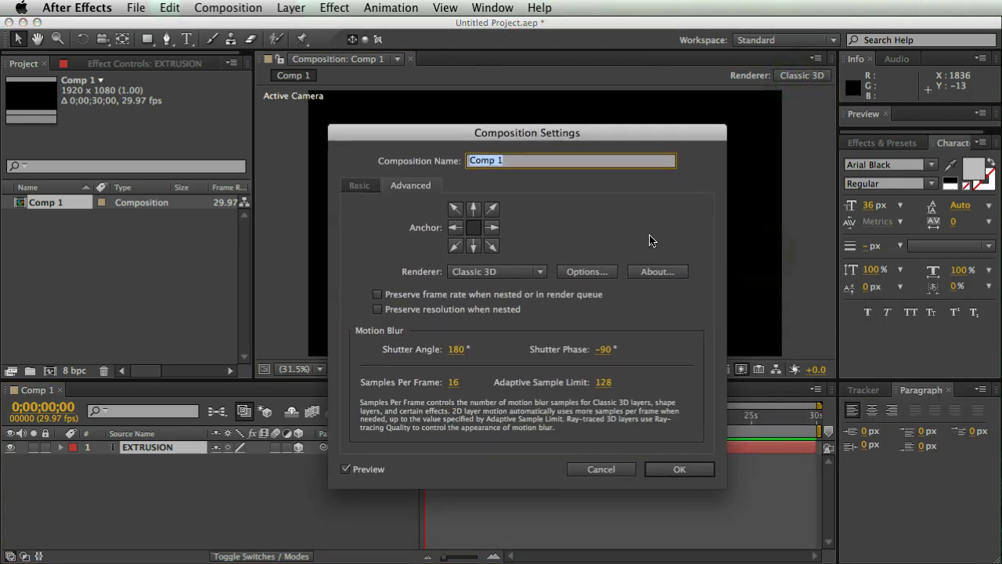
pyautogui.moveTo(479, 319)
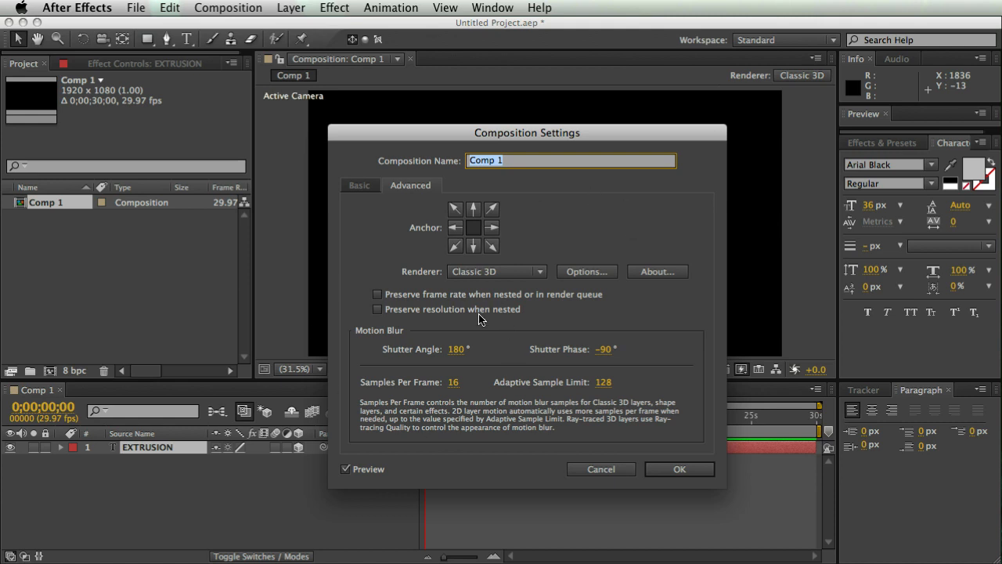
# Choose Ray-traced 3D as Comp 1's renderer
pyautogui.click(497, 271)
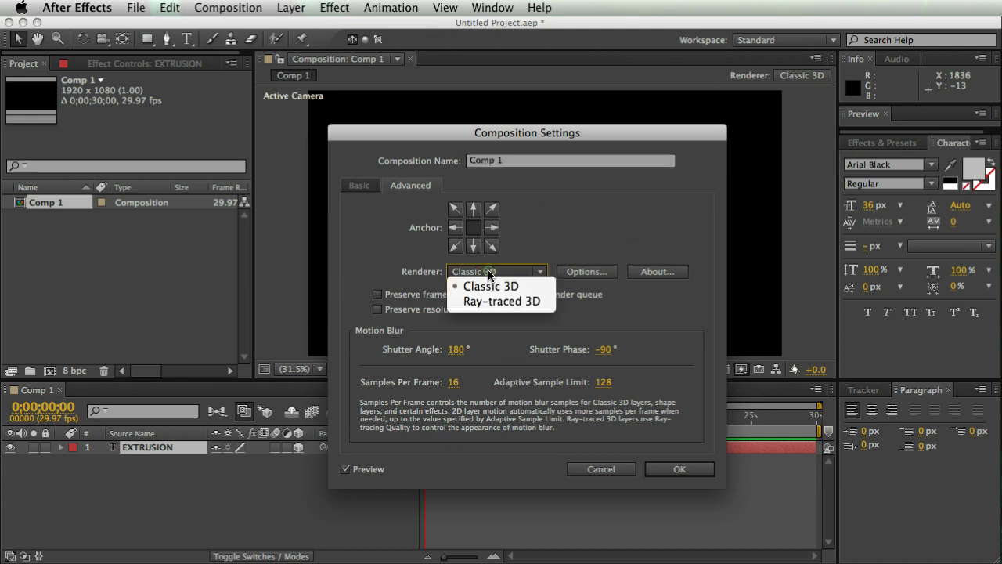
pyautogui.moveTo(493, 301)
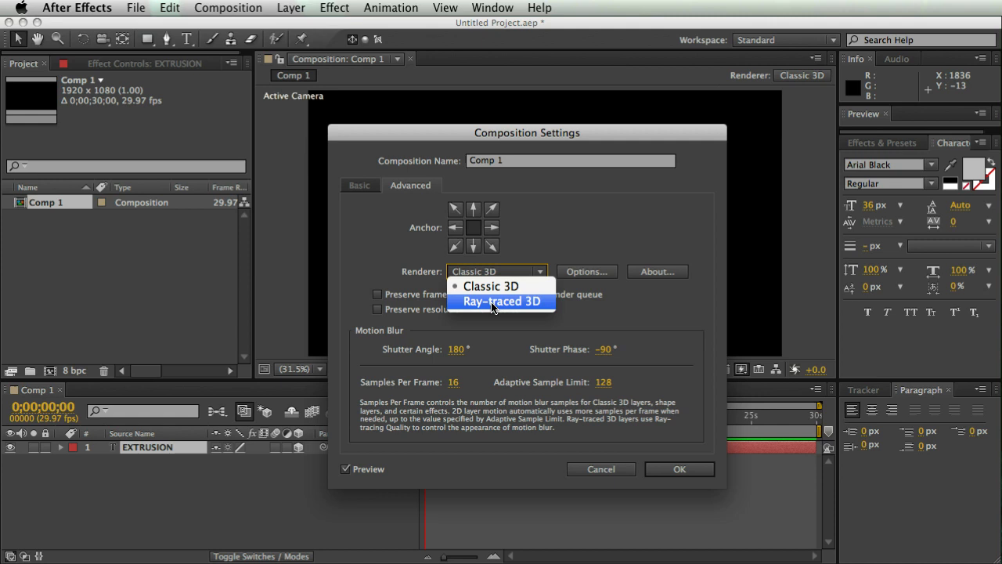
pyautogui.click(501, 301)
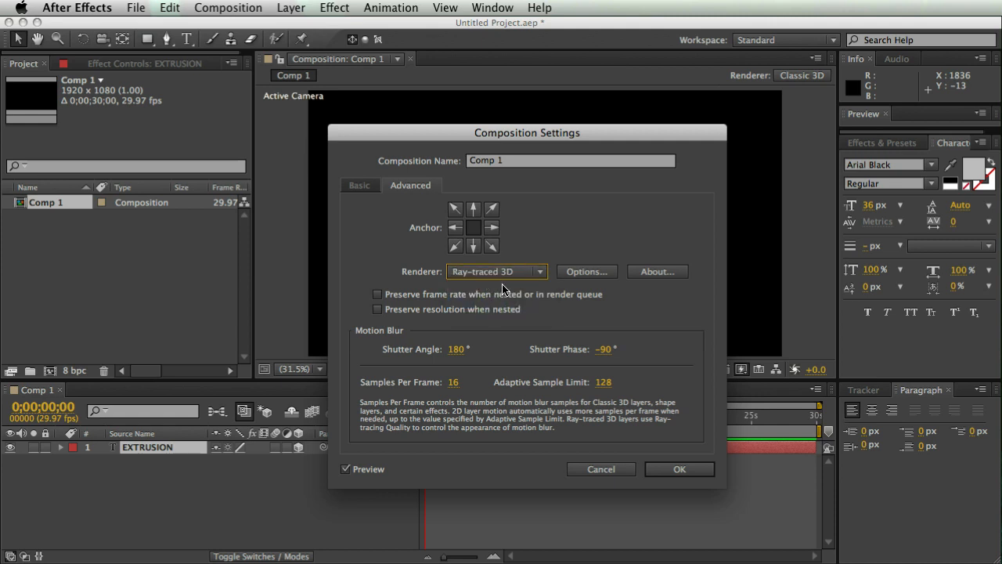
pyautogui.moveTo(642, 401)
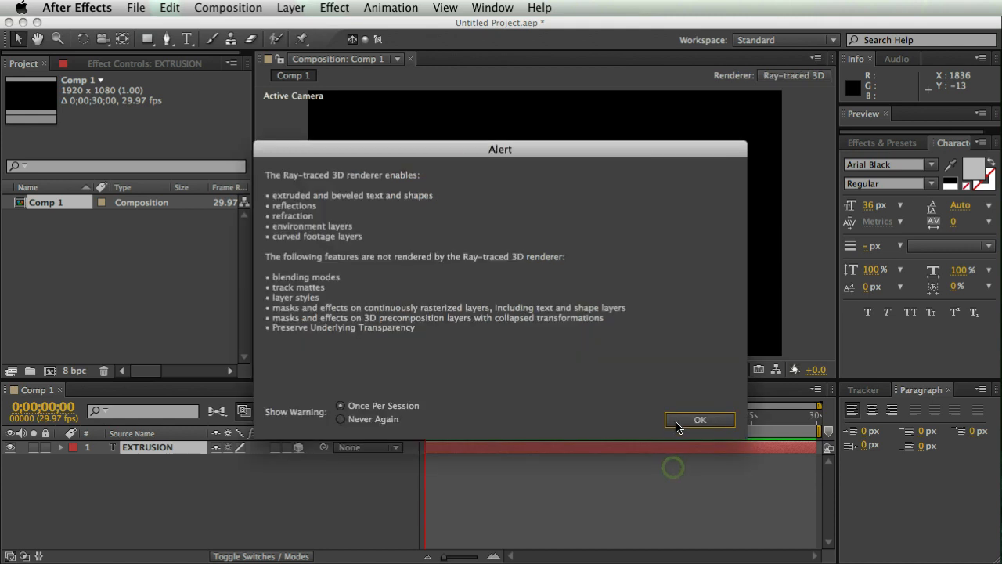
pyautogui.moveTo(392, 219)
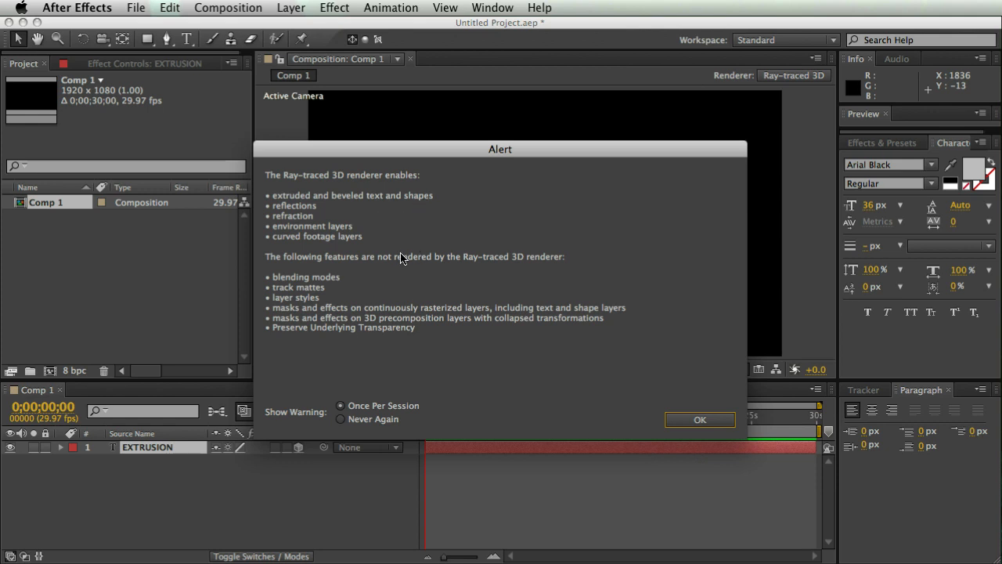
# Acknowledge the Ray-traced 3D renderer alert and return to the composition
pyautogui.click(698, 420)
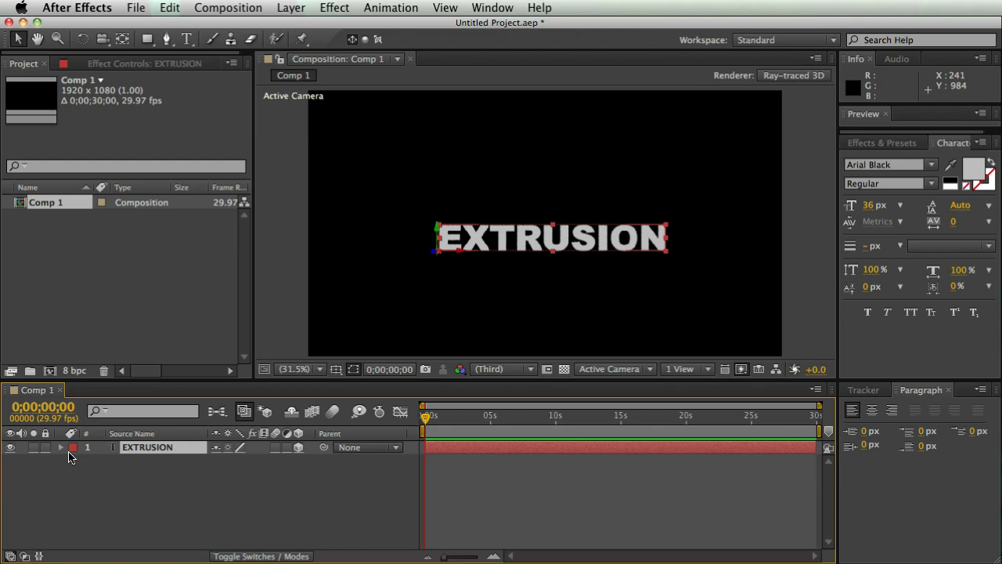
# Expand the EXTRUSION layer's Geometry Options showing bevel settings and Extrusion Depth 0.0
pyautogui.click(59, 447)
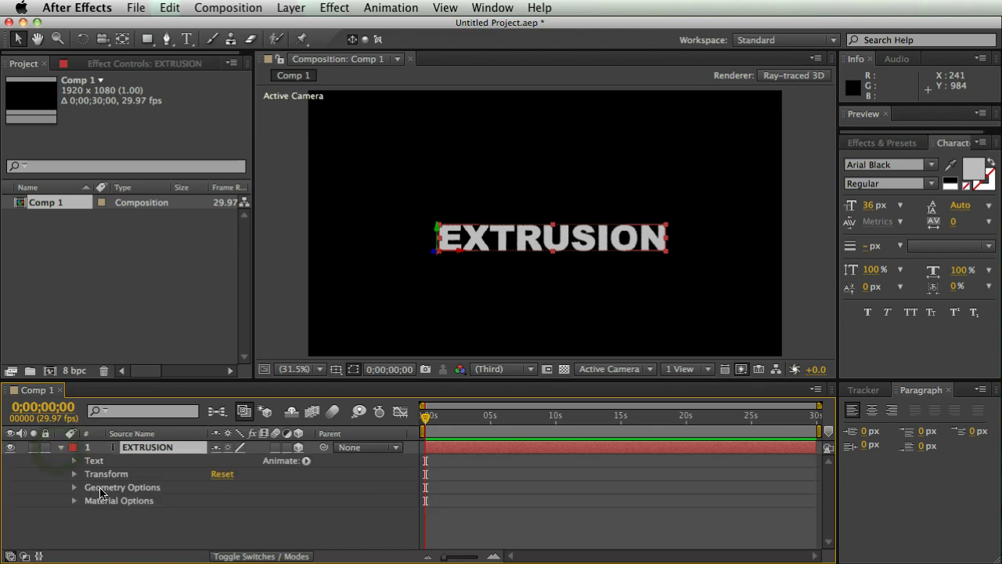
pyautogui.click(122, 487)
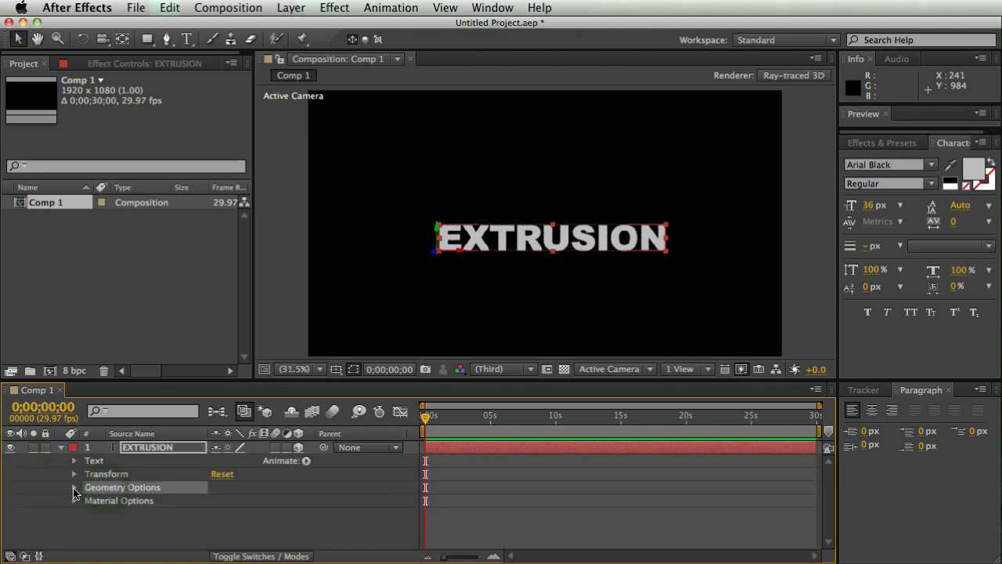
pyautogui.click(76, 487)
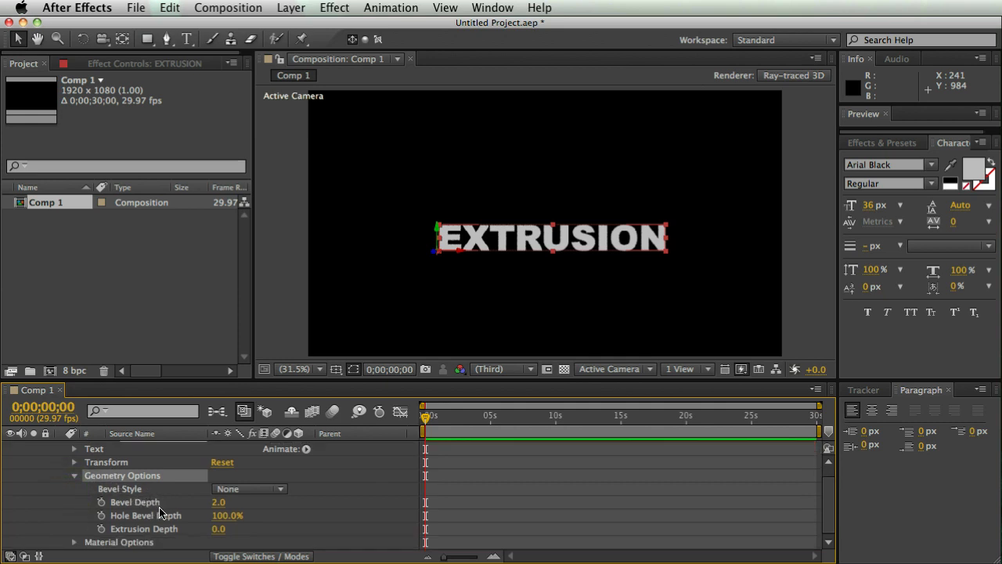
pyautogui.moveTo(172, 534)
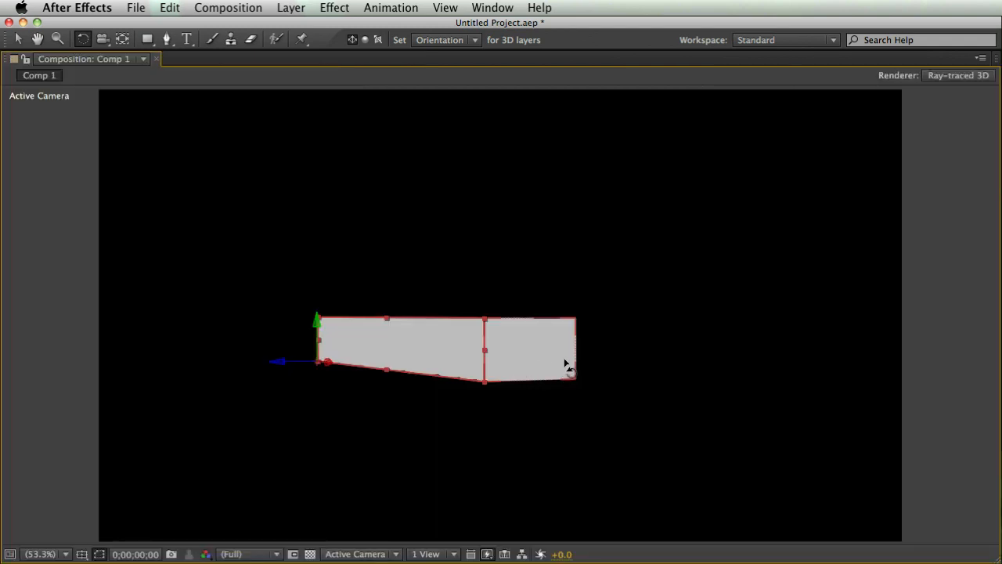
pyautogui.moveTo(505, 384)
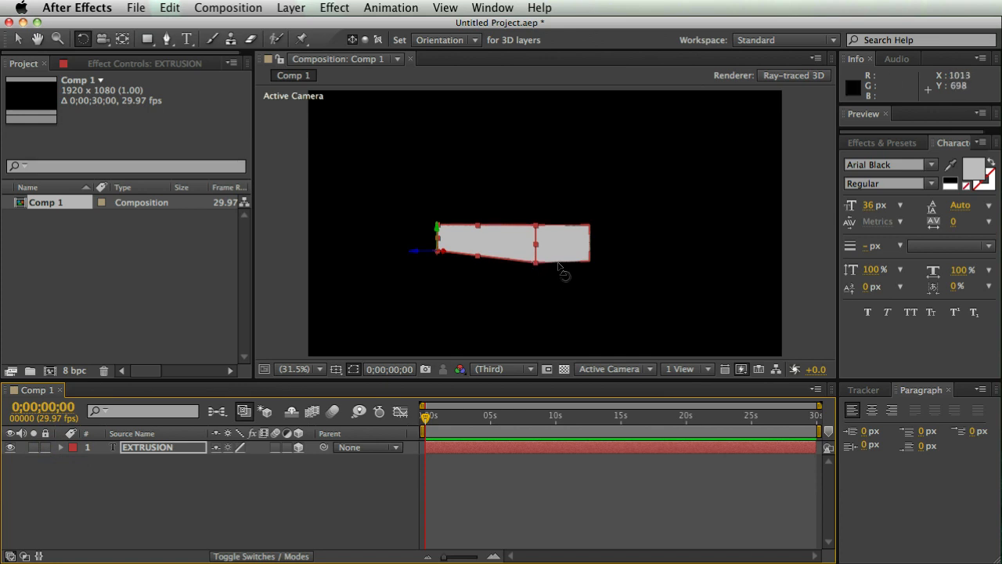
pyautogui.moveTo(156, 473)
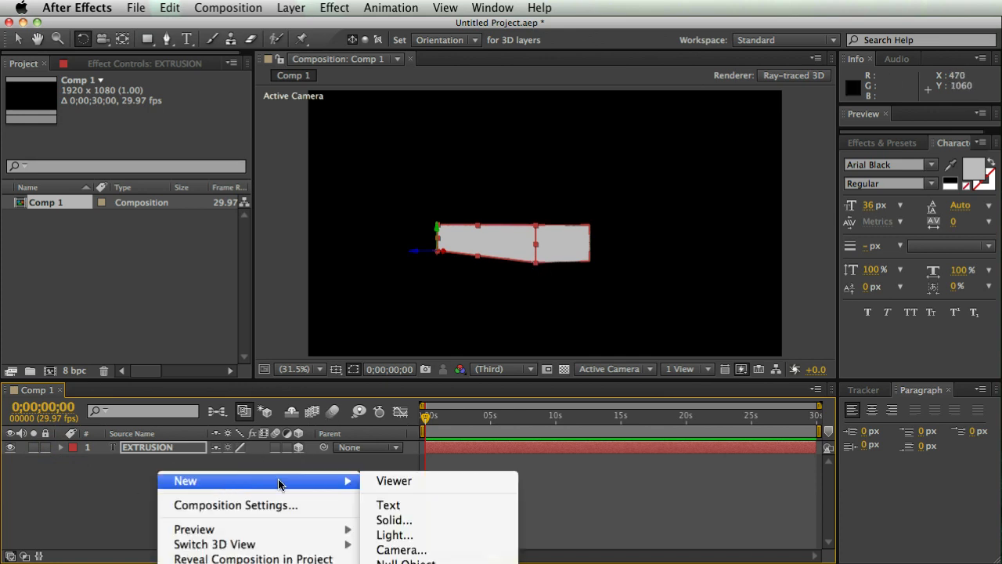
pyautogui.moveTo(401, 535)
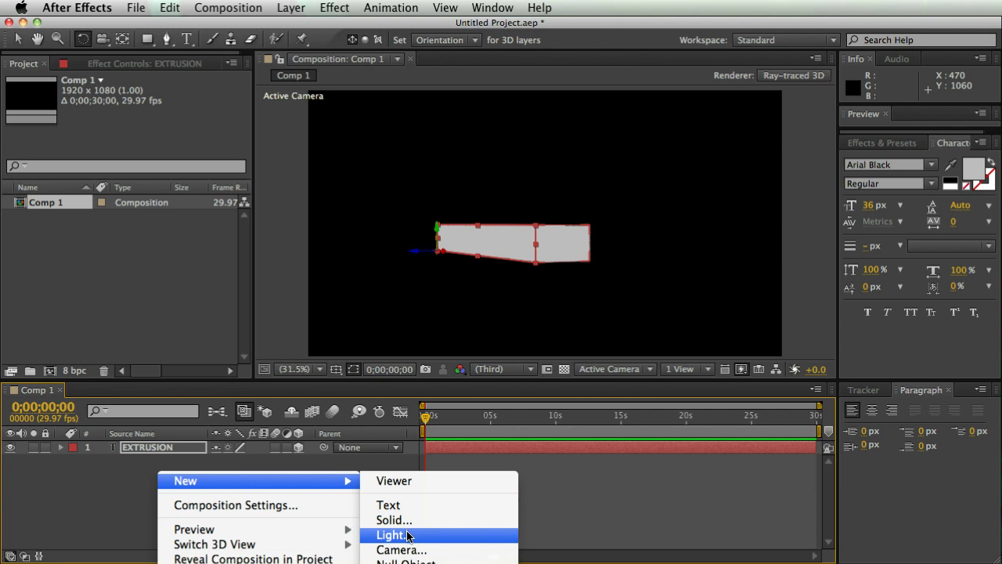
# Create Light 1 as a Point light coloured red, tinting the extruded letters
pyautogui.click(391, 536)
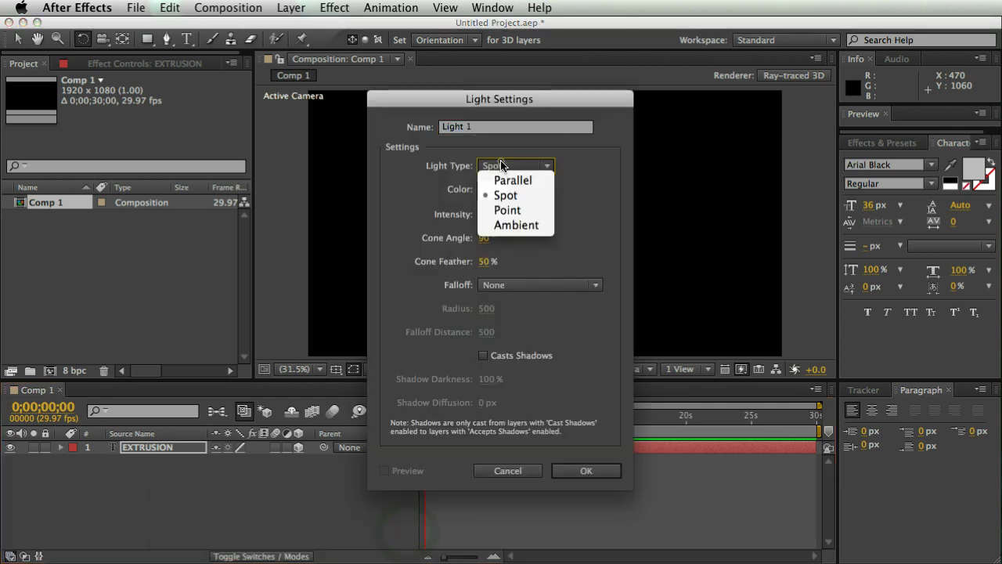
pyautogui.click(507, 210)
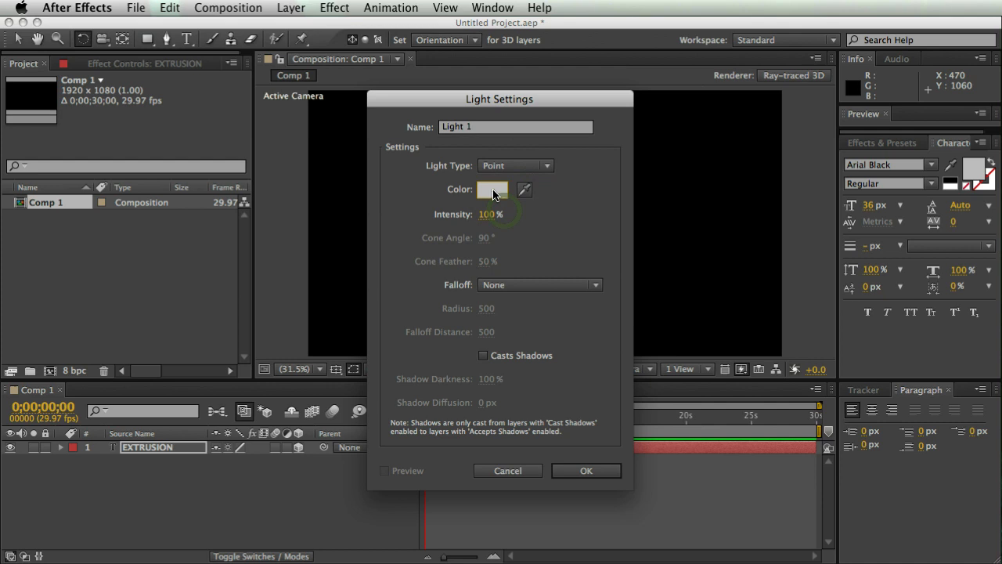
pyautogui.click(491, 190)
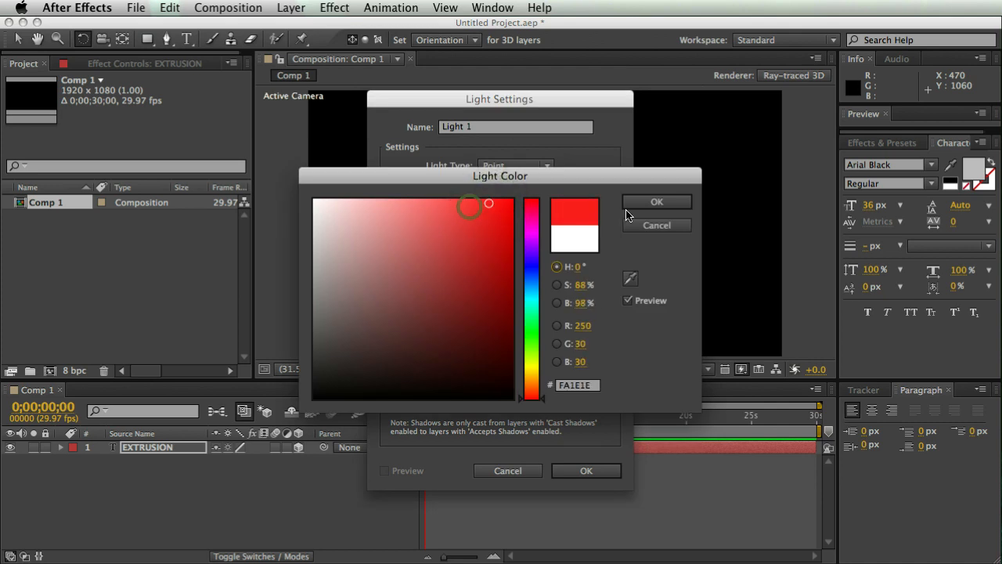
pyautogui.click(507, 216)
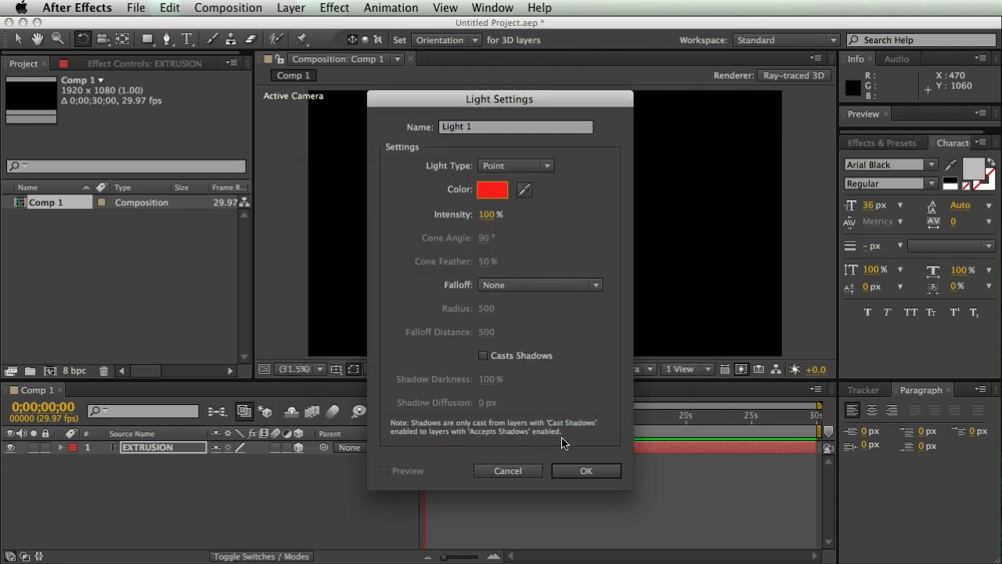
pyautogui.click(585, 470)
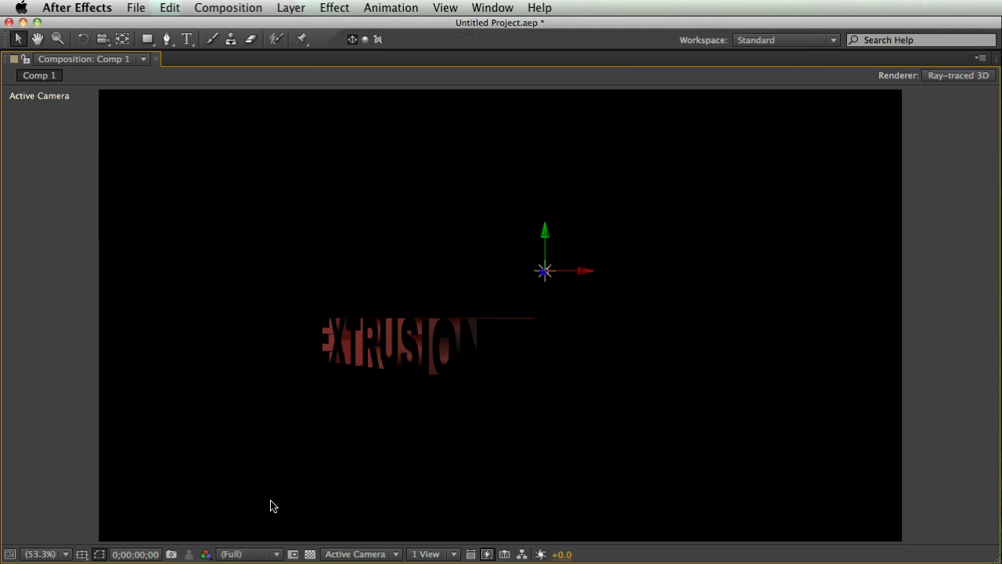
# Drag Light 1 above the text for brighter red lighting, then reselect the EXTRUSION layer
pyautogui.click(249, 555)
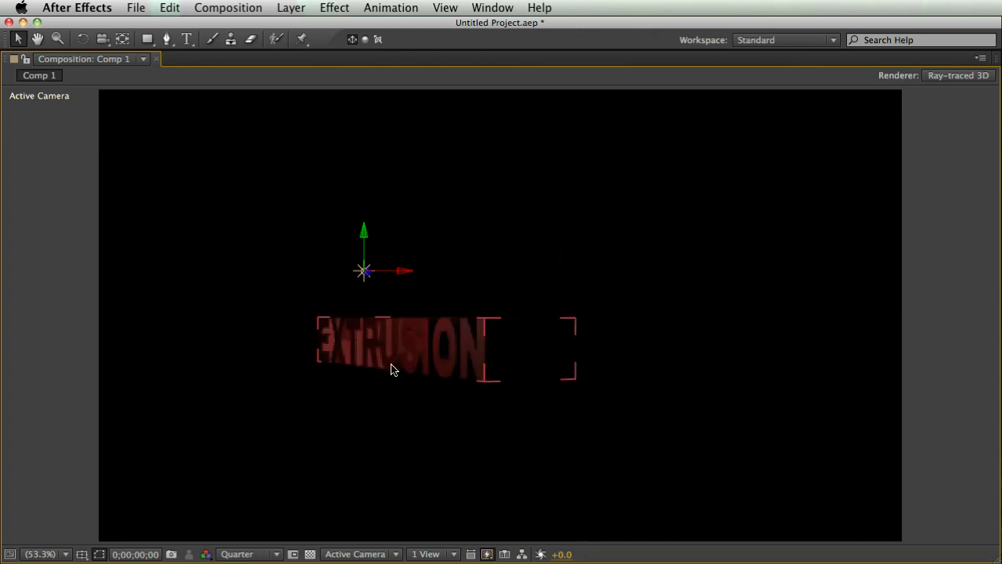
pyautogui.moveTo(406, 372)
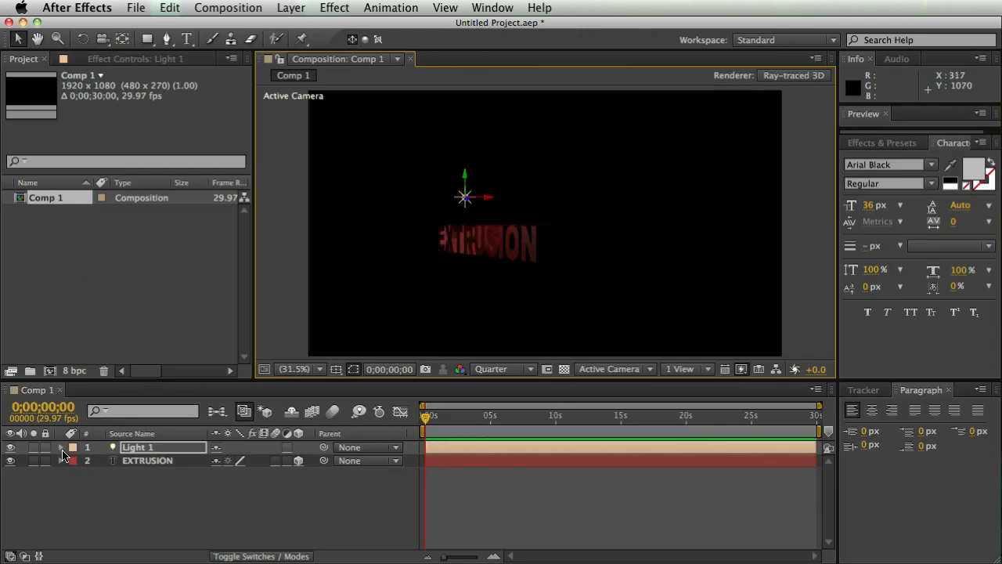
pyautogui.click(61, 448)
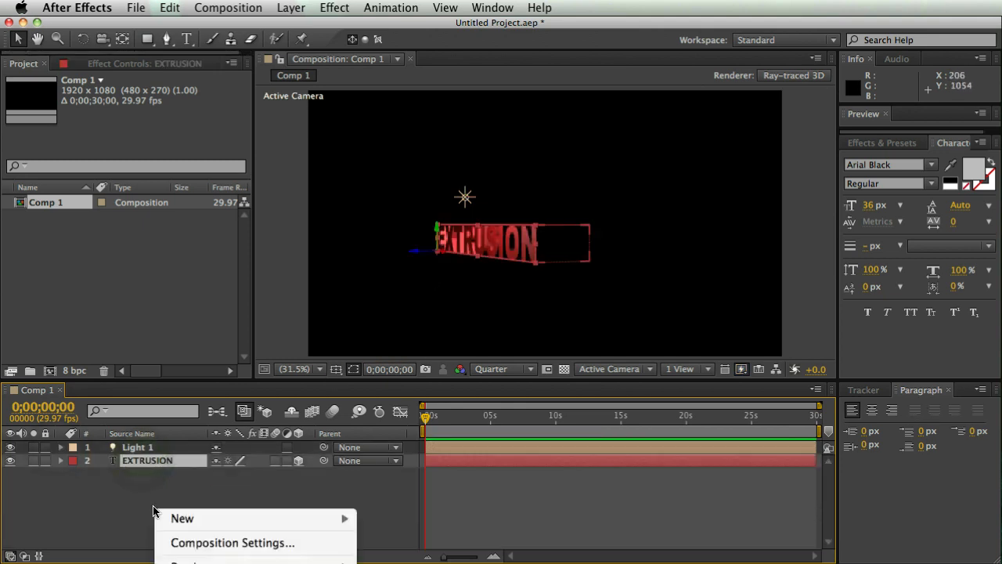
pyautogui.moveTo(181, 519)
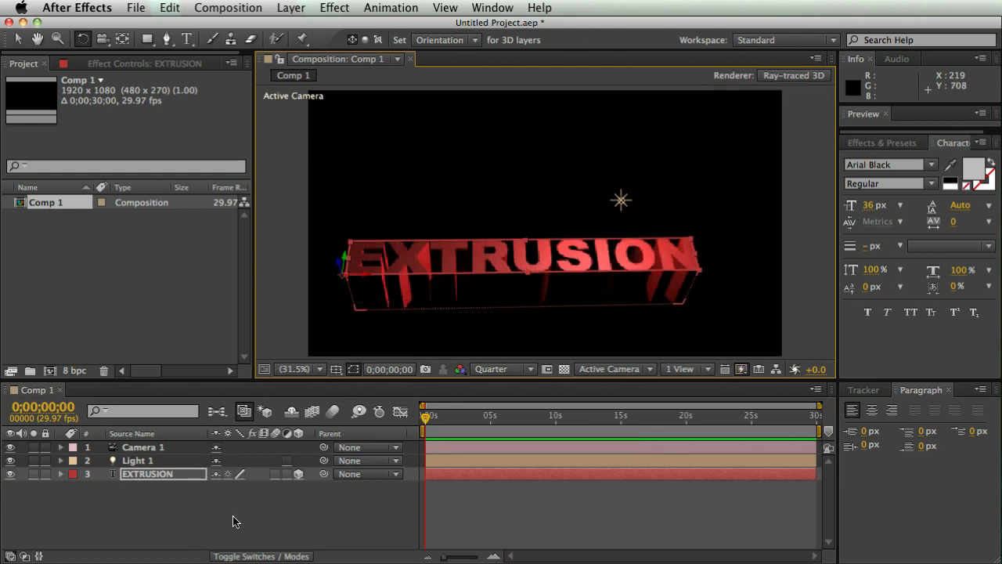
# Reopen the EXTRUSION layer's geometry options showing Extrusion Depth 44.0 under Camera 1's view
pyautogui.click(60, 448)
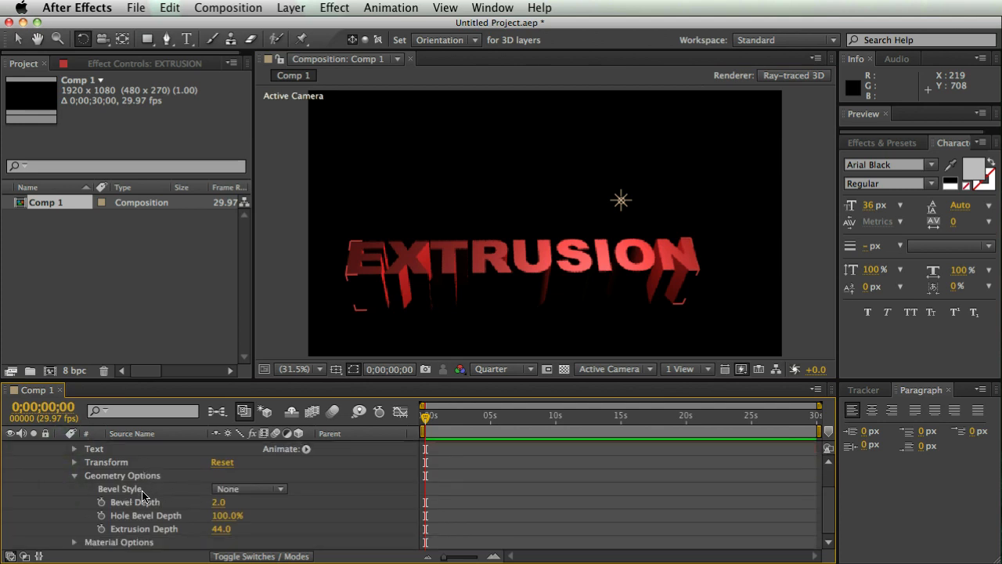
# Set the EXTRUSION text's Bevel Style to Angular under Geometry Options
pyautogui.click(247, 489)
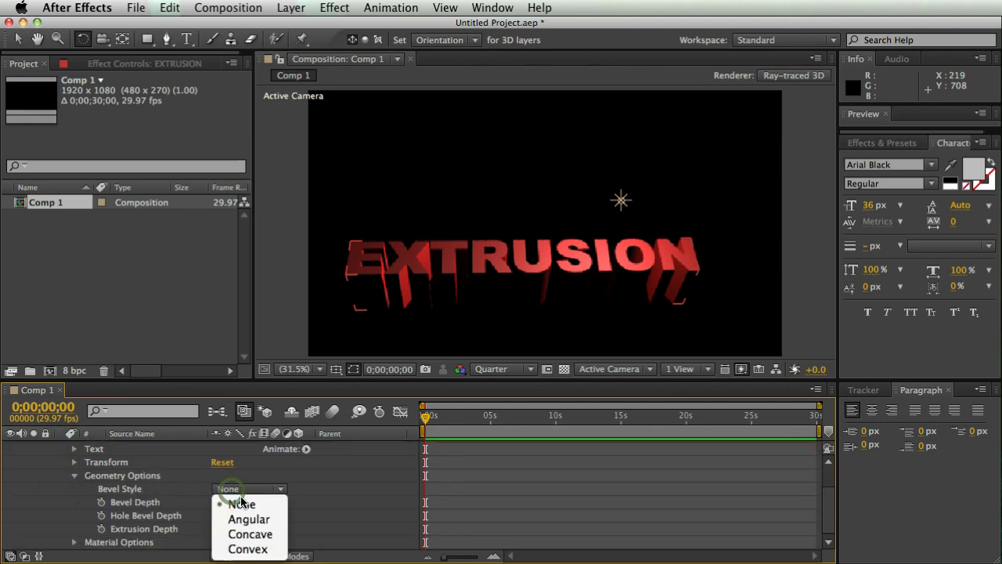
pyautogui.moveTo(249, 520)
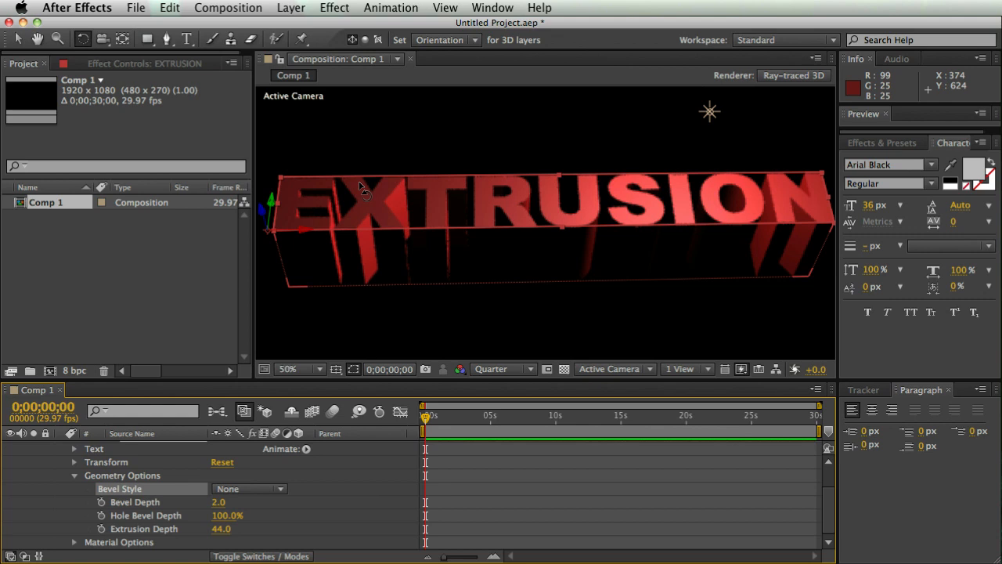
pyautogui.moveTo(379, 250)
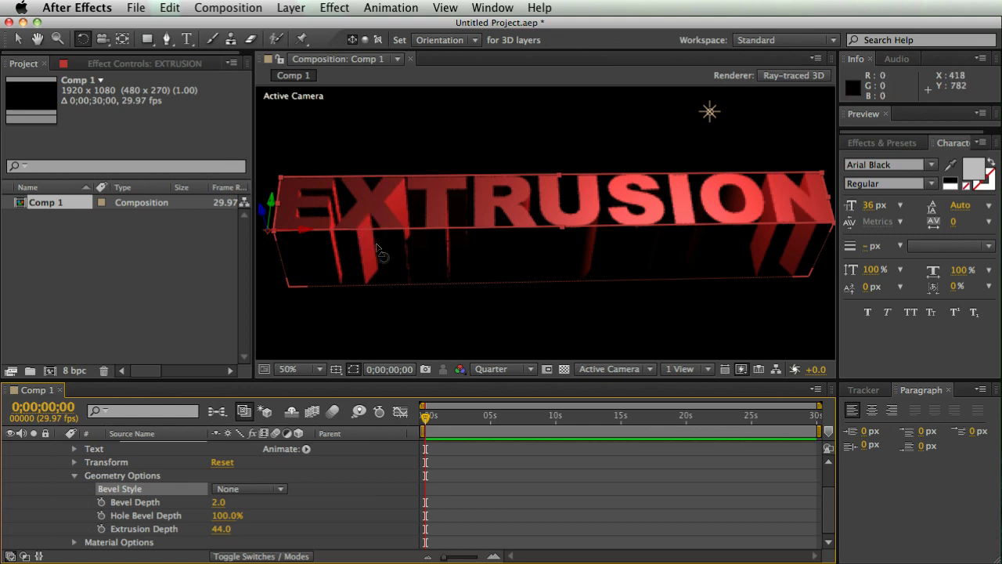
pyautogui.moveTo(218, 479)
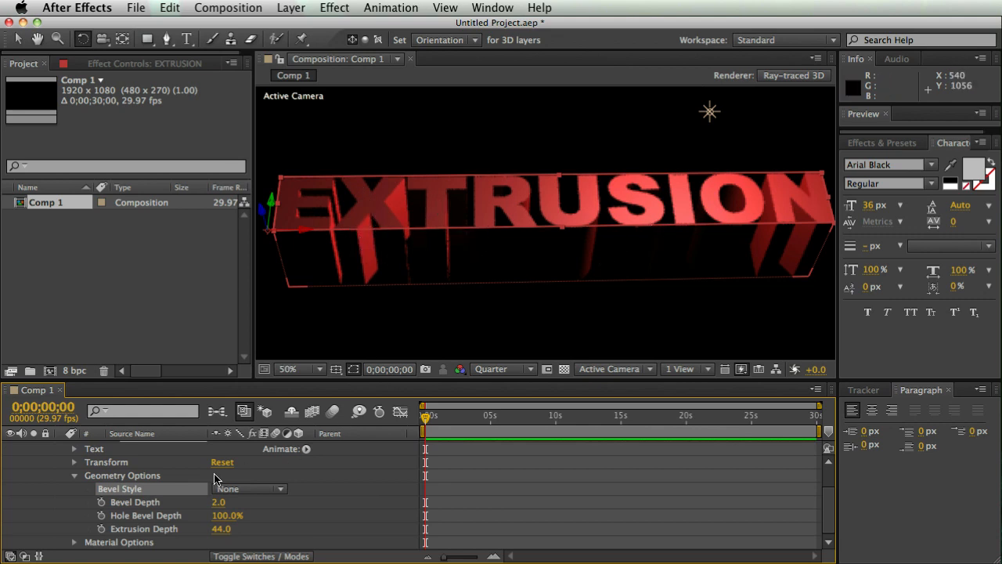
pyautogui.click(249, 489)
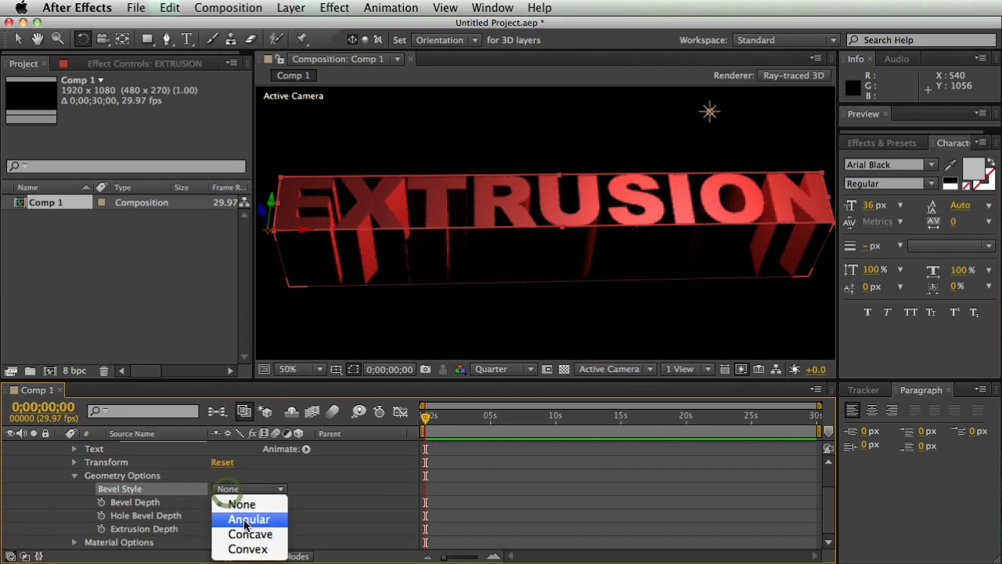
pyautogui.click(249, 520)
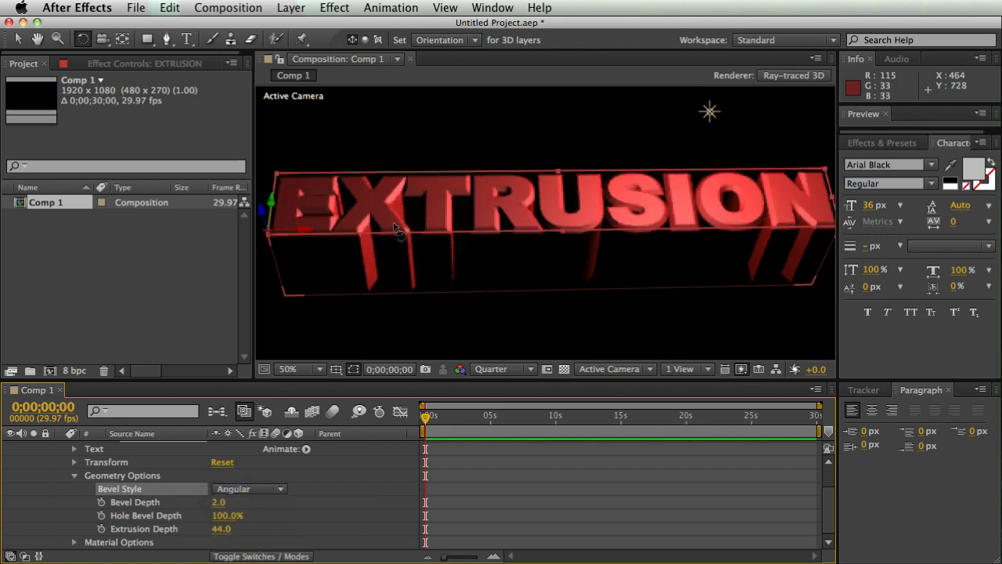
pyautogui.moveTo(263, 461)
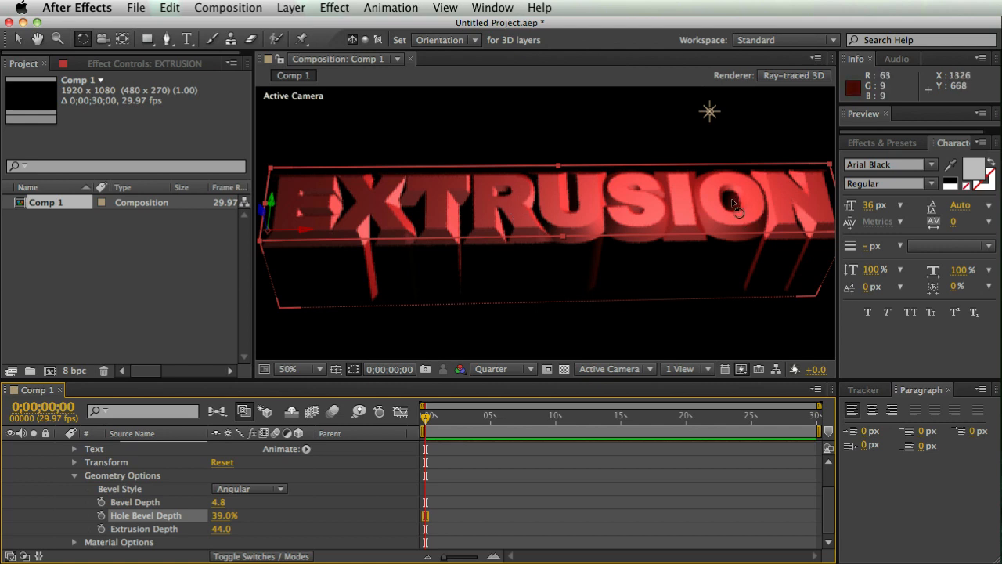
pyautogui.moveTo(645, 218)
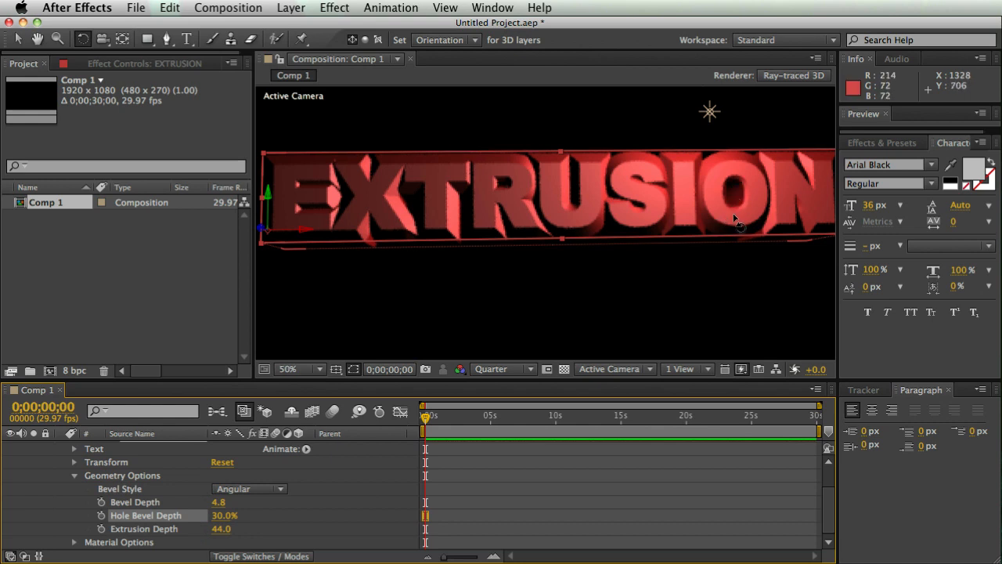
pyautogui.moveTo(740, 220)
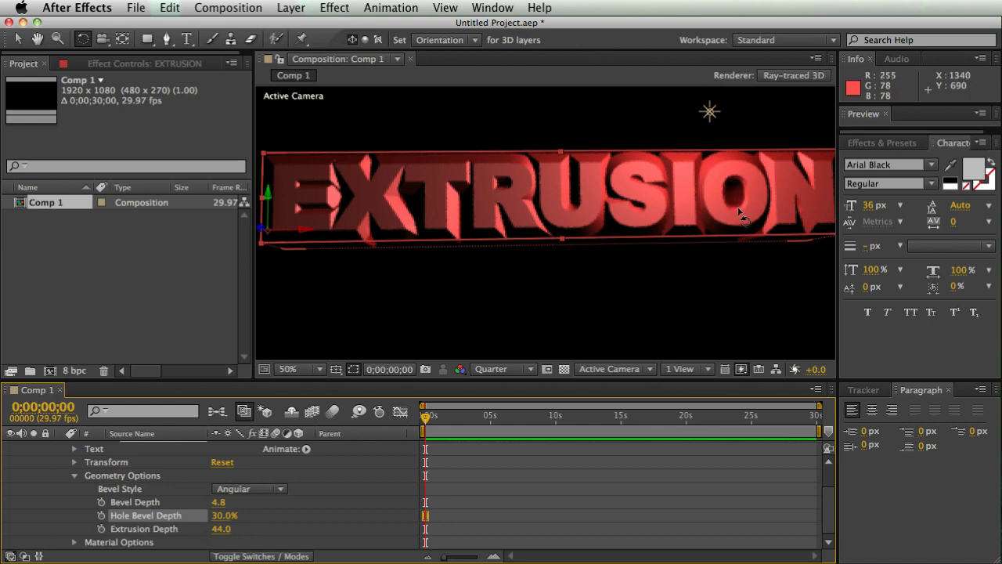